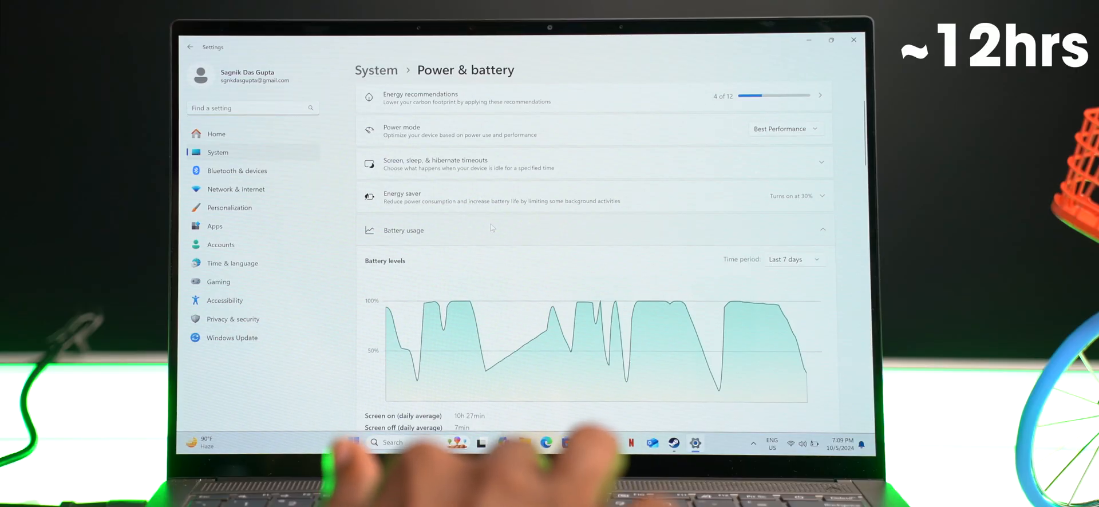
scroll("down", 3)
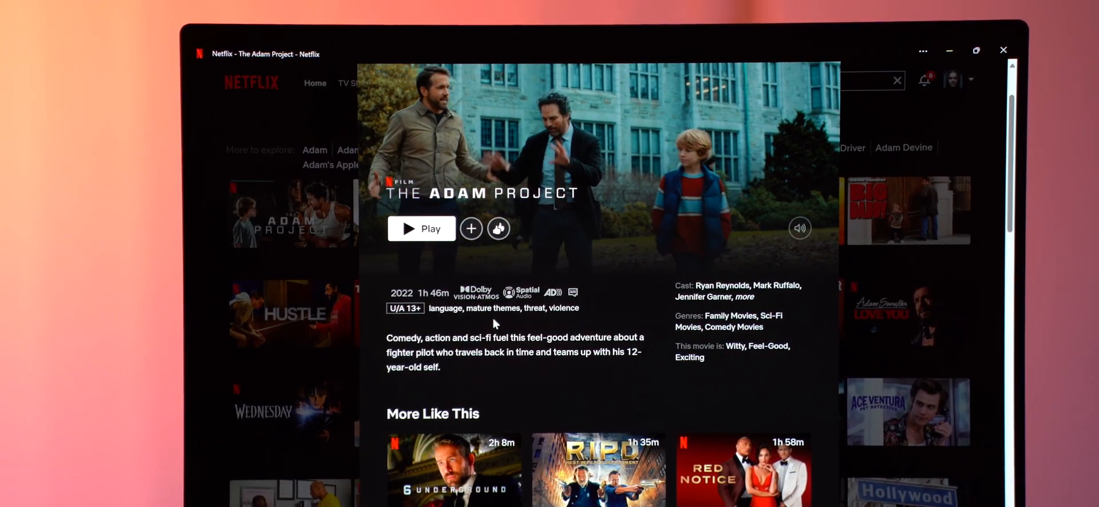
left_click(421, 229)
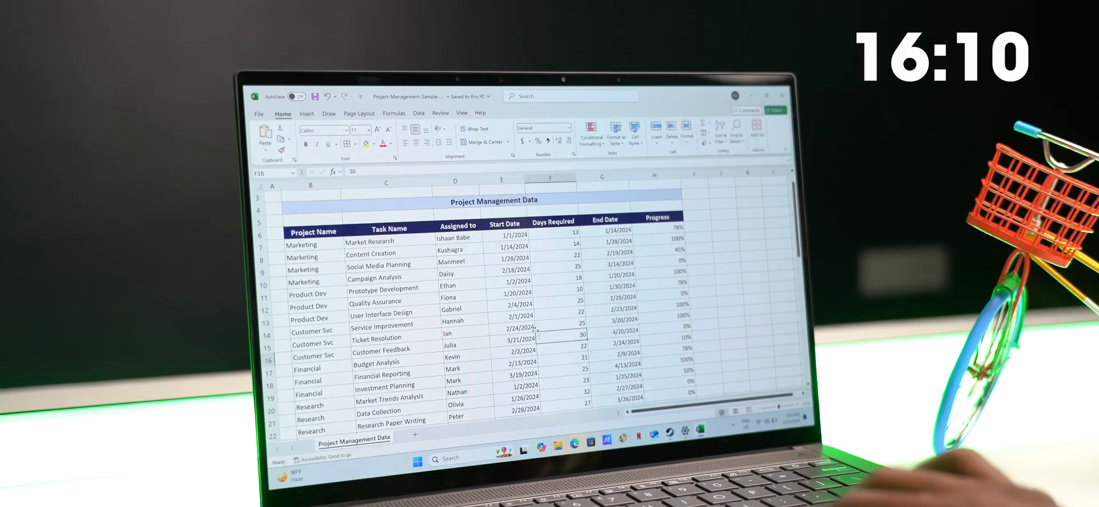
scroll("down", 3)
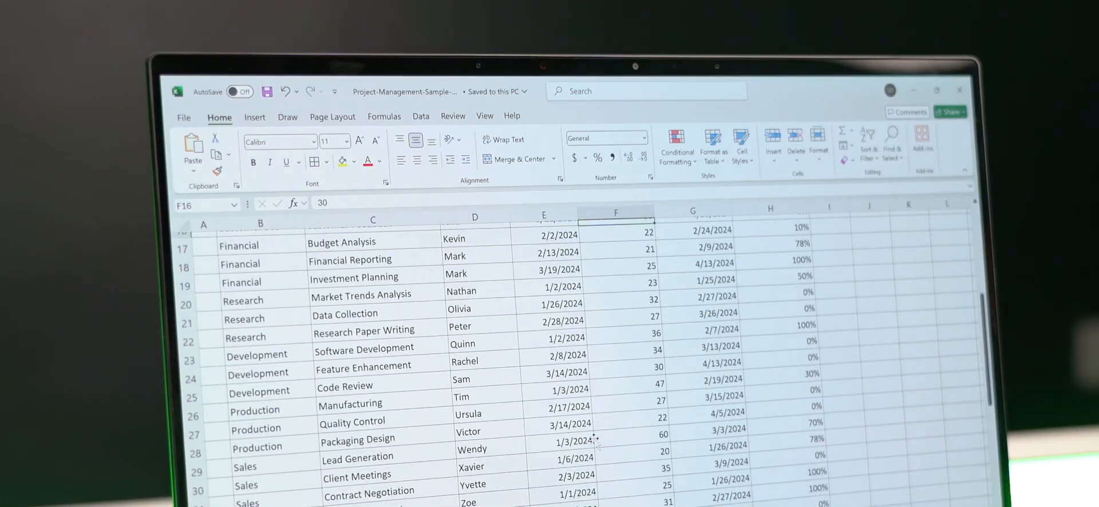
scroll("down", 3)
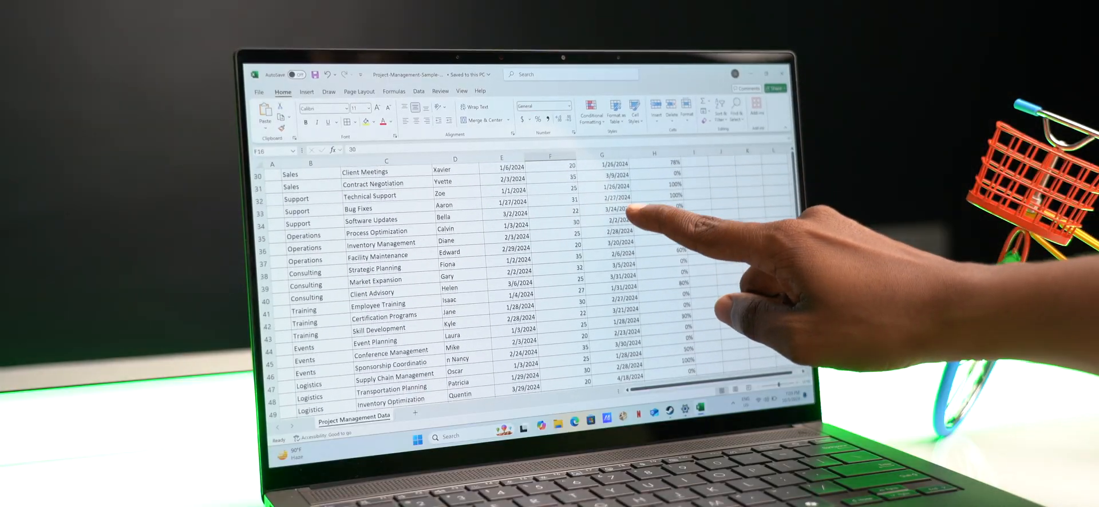